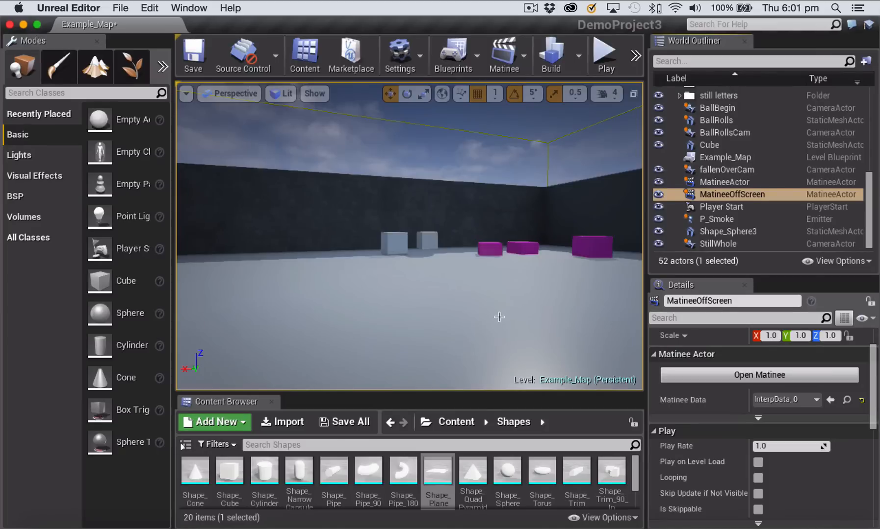
pyautogui.moveTo(496, 316)
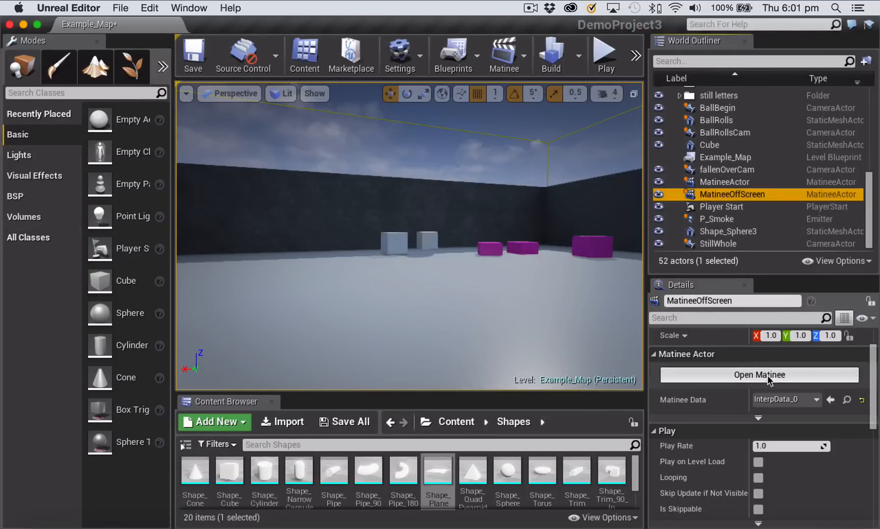
# Open the MatineeOffScreen sequence showing its director track and five groups.
pyautogui.click(759, 375)
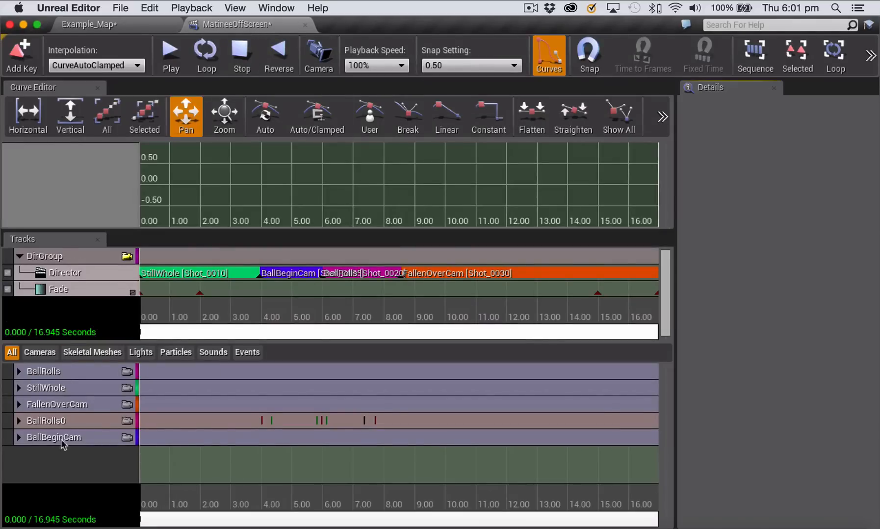
pyautogui.moveTo(91, 376)
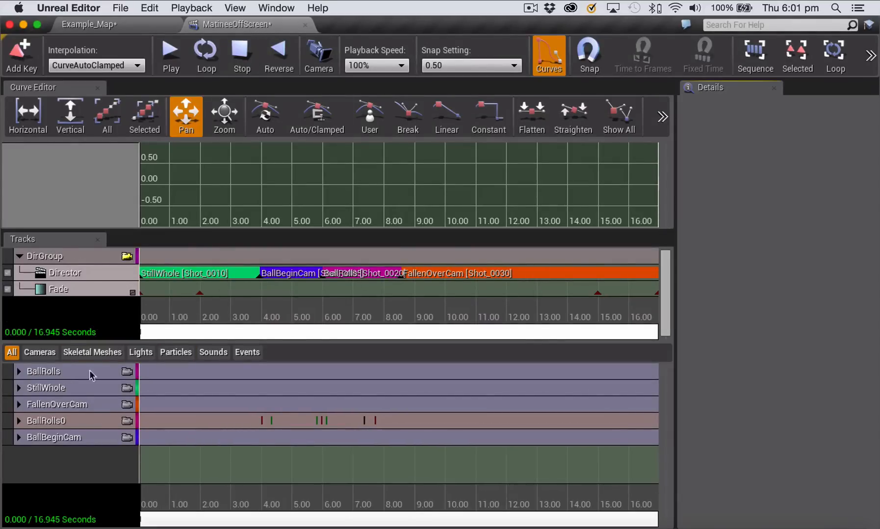
pyautogui.click(141, 352)
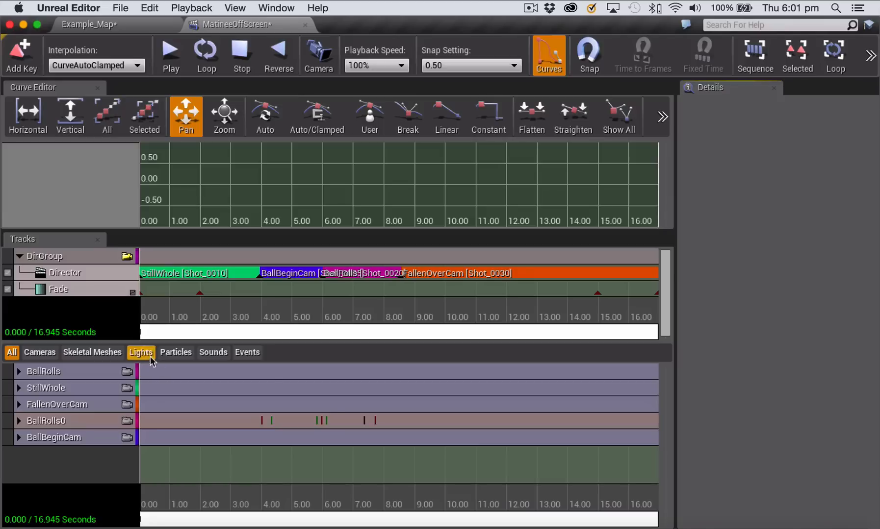
pyautogui.moveTo(152, 288)
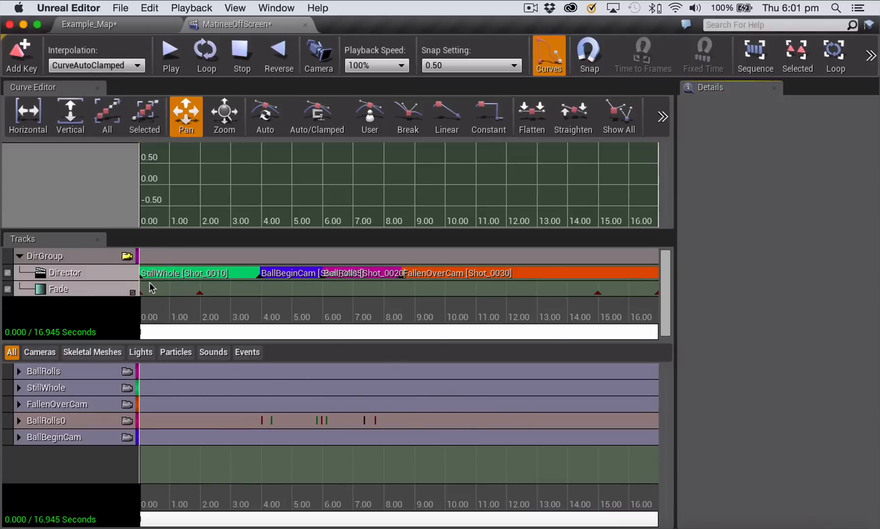
pyautogui.moveTo(318, 55)
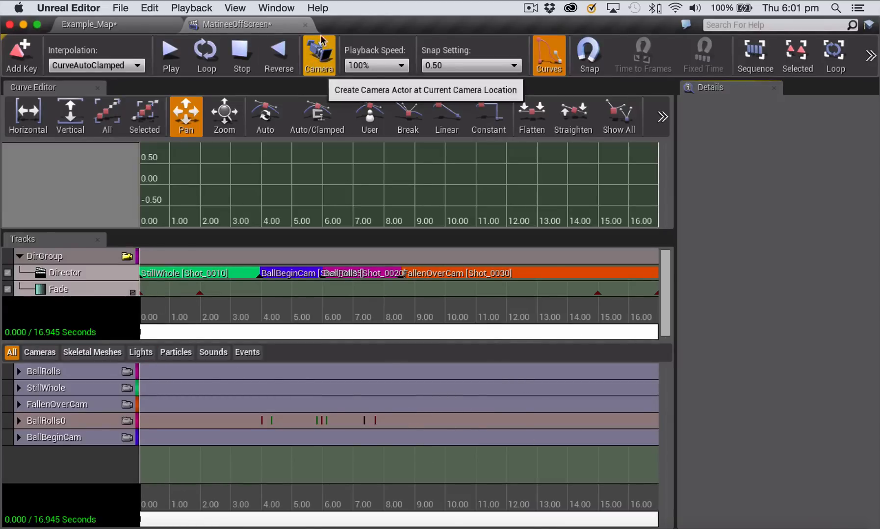
# Close the Matinee editor and deselect everything in the level viewport.
pyautogui.click(306, 24)
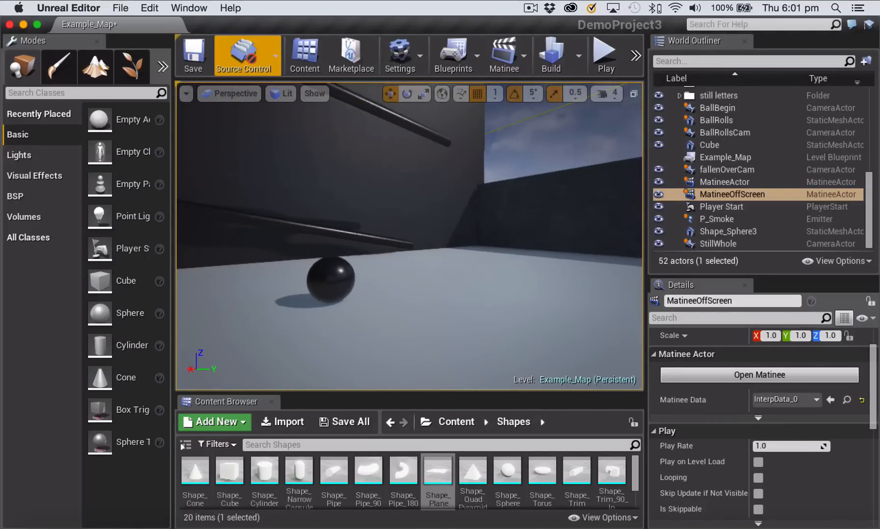
pyautogui.click(392, 347)
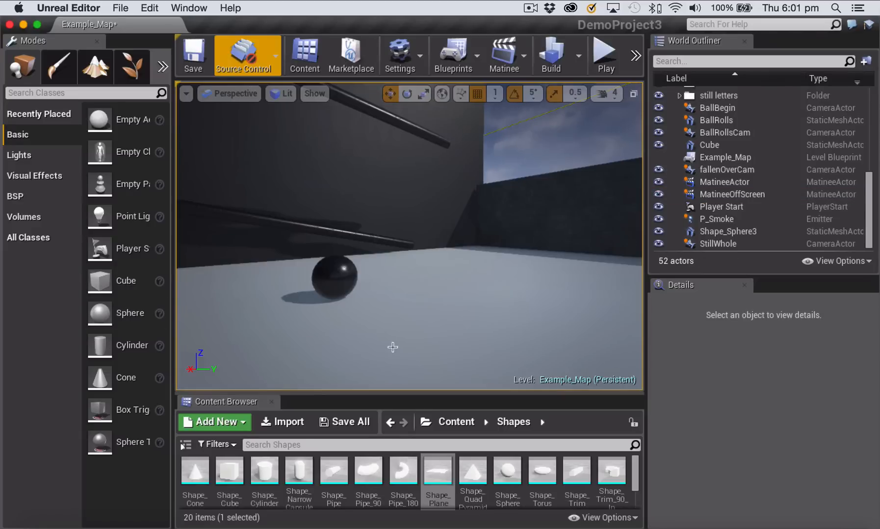
pyautogui.moveTo(18, 51)
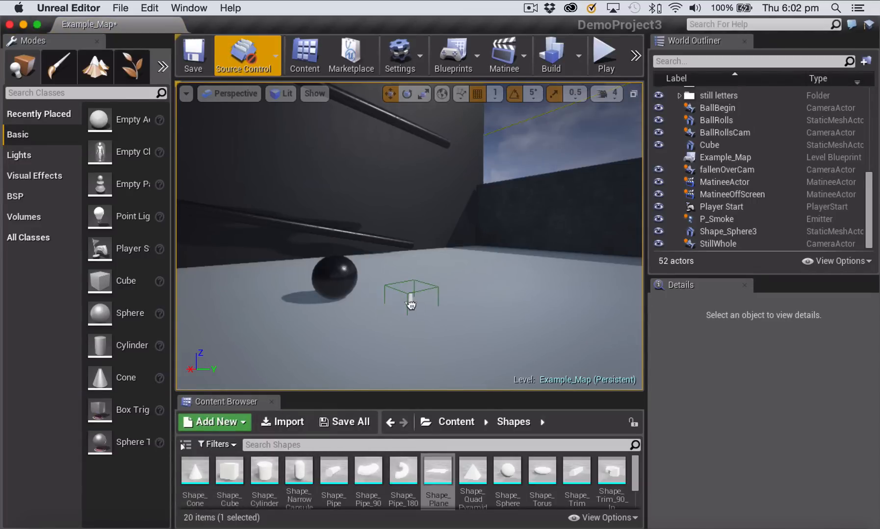
# Place a Box Trigger beside the black ball and switch to the translate gizmo.
pyautogui.click(411, 291)
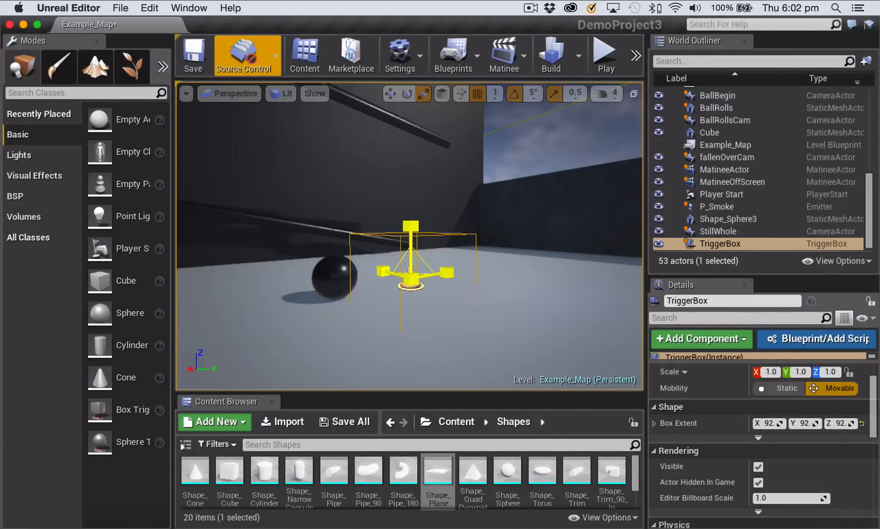
pyautogui.click(391, 93)
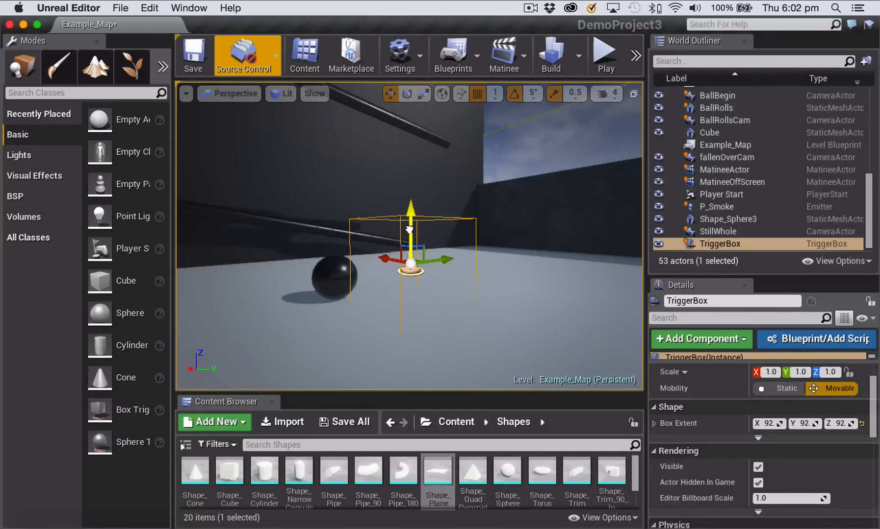
pyautogui.moveTo(437, 471)
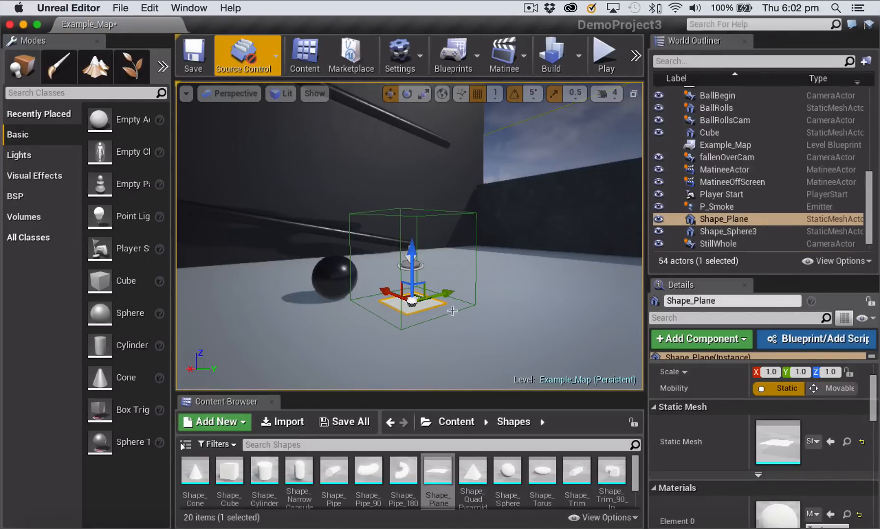
pyautogui.moveTo(424, 318)
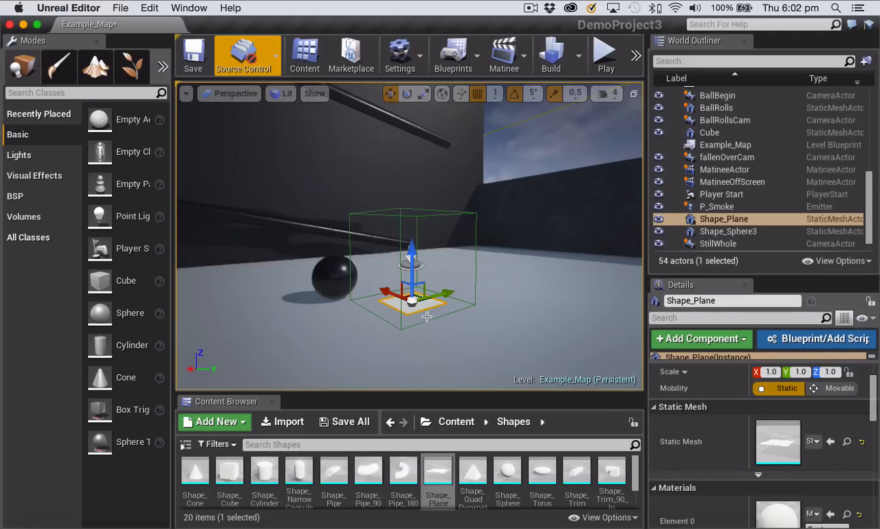
pyautogui.moveTo(530, 323)
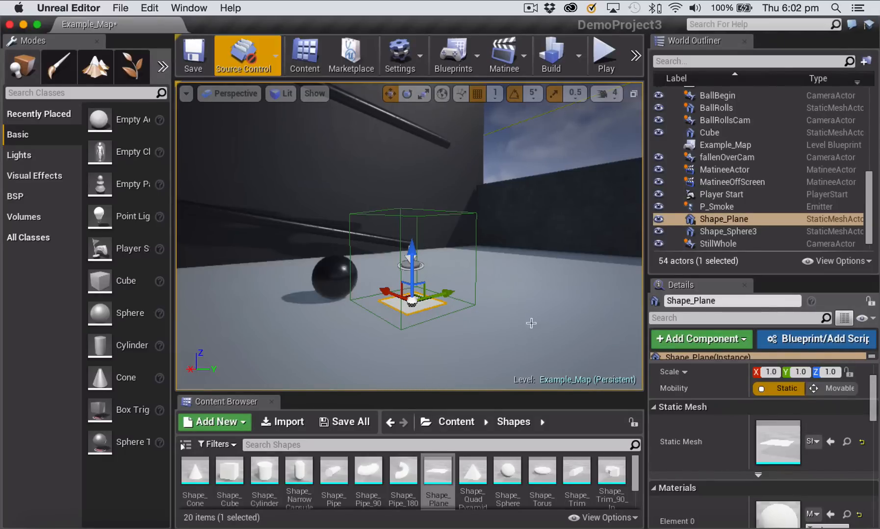
pyautogui.moveTo(381, 273)
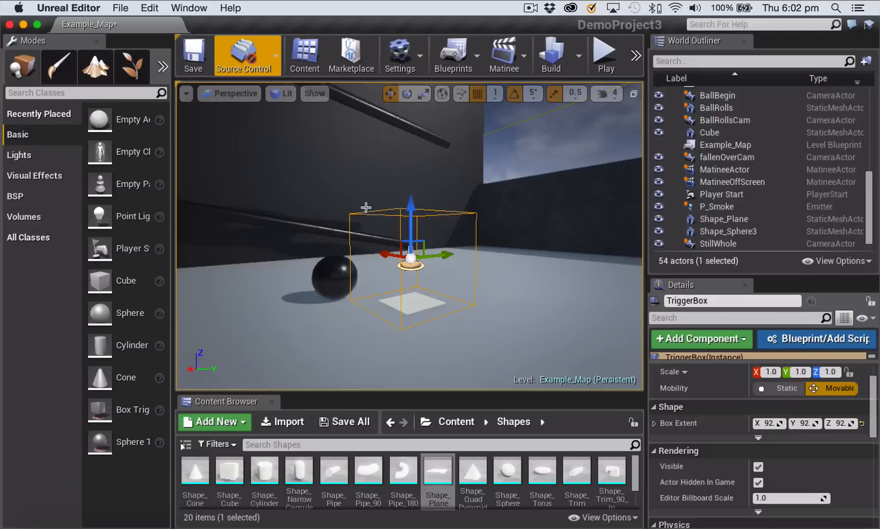
pyautogui.moveTo(418, 302)
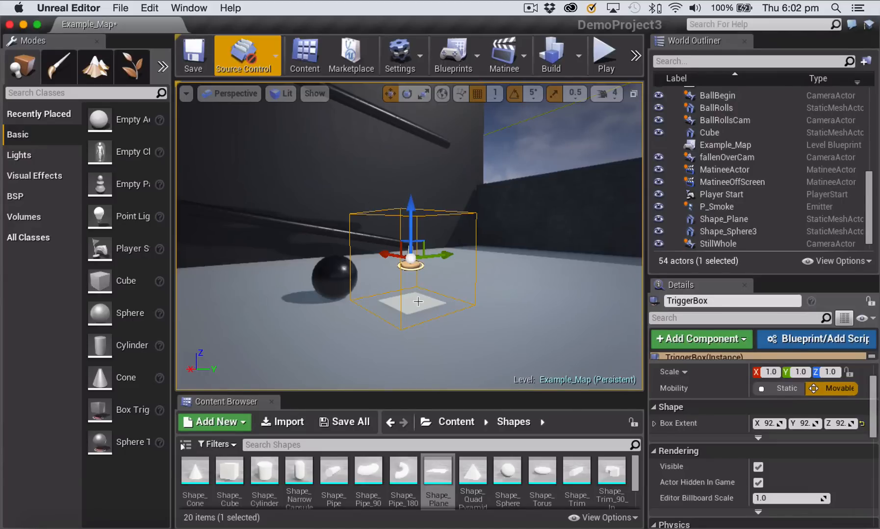
pyautogui.moveTo(491, 254)
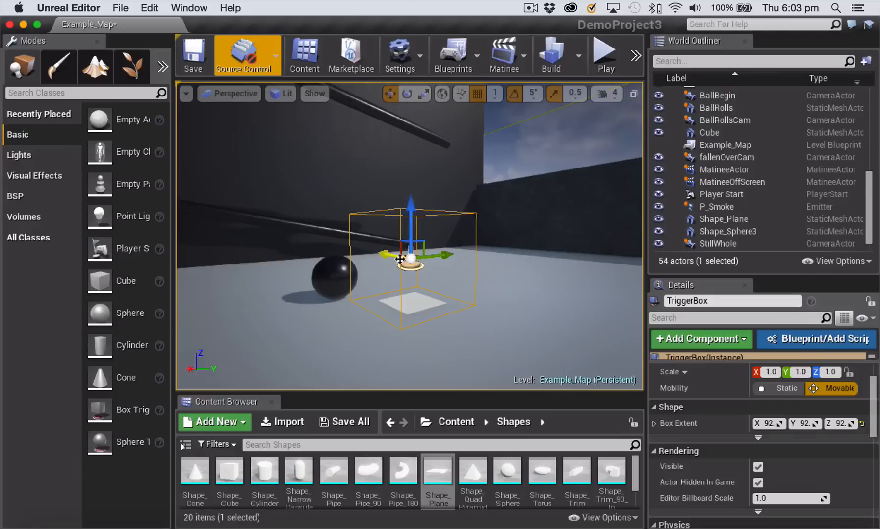
# Add an OnActorBeginOverlap collision event for the TriggerBox in the Level Blueprint graph.
pyautogui.click(453, 54)
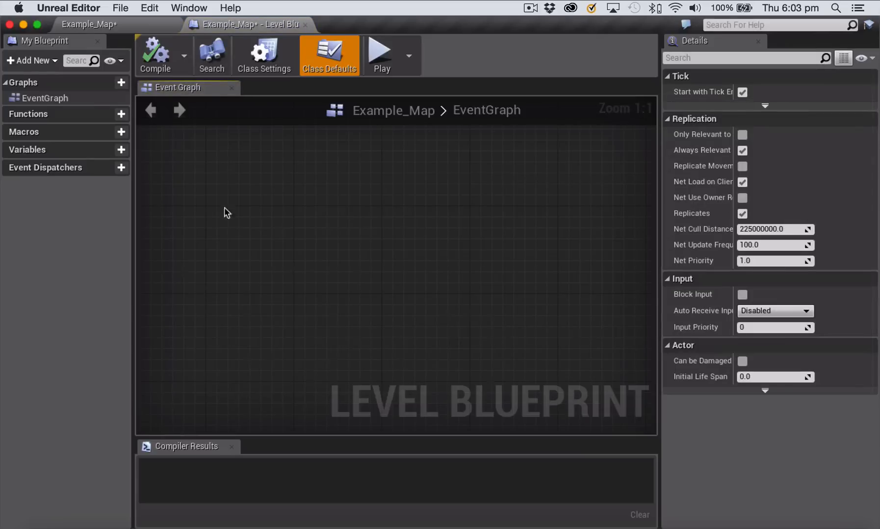
pyautogui.moveTo(308, 229)
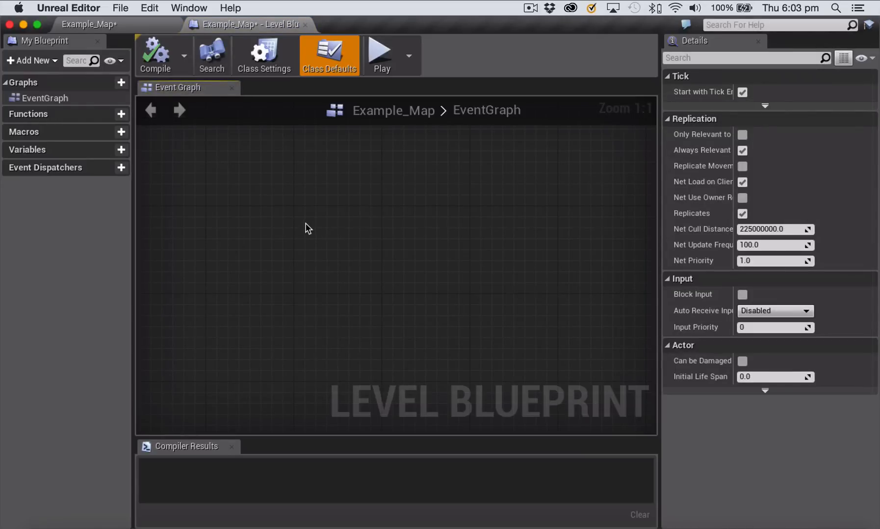
pyautogui.rightClick(307, 228)
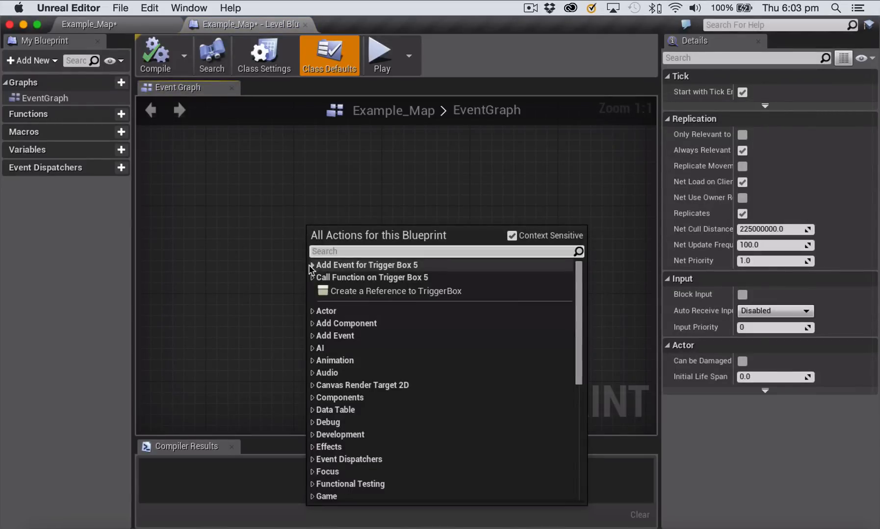
pyautogui.click(312, 264)
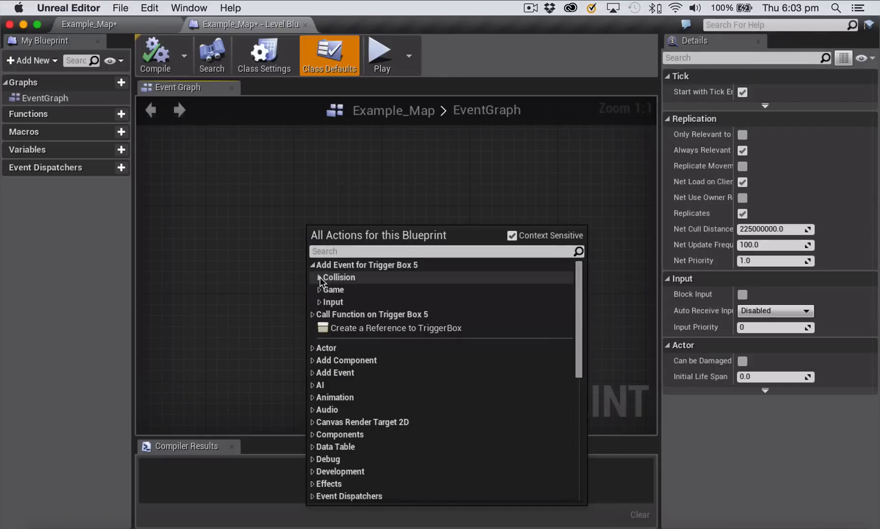
pyautogui.click(337, 277)
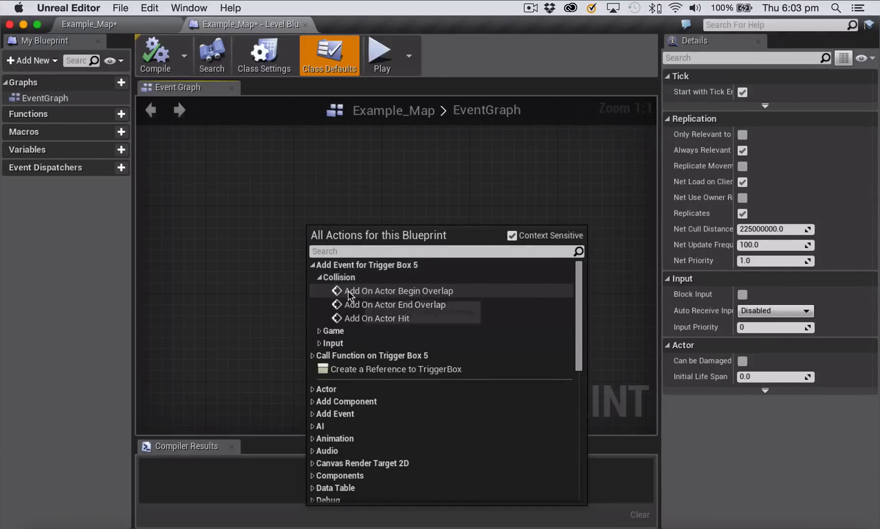
pyautogui.moveTo(398, 291)
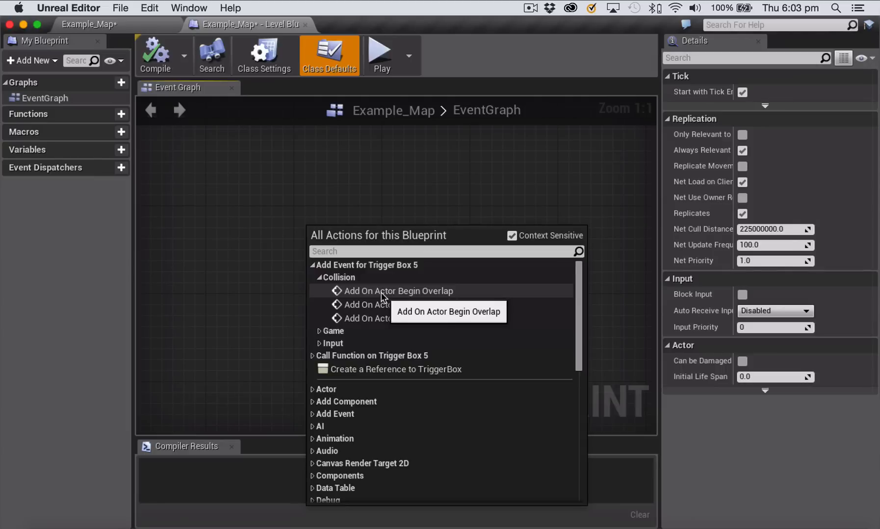
pyautogui.click(398, 291)
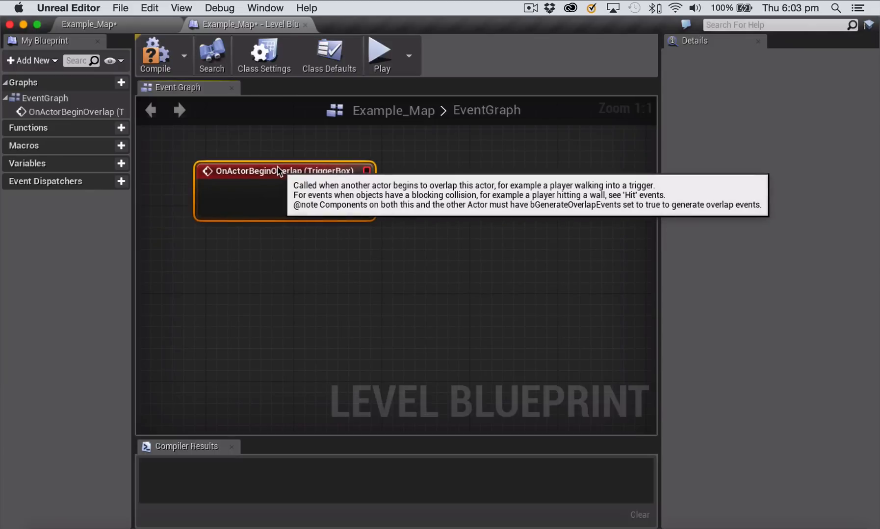
pyautogui.moveTo(343, 218)
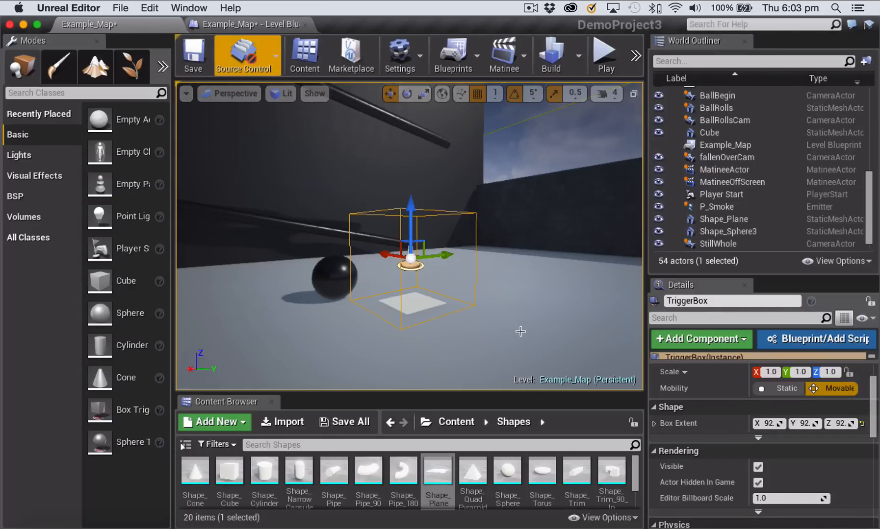
# Select MatineeOffScreen in the World Outliner and reopen the Level Blueprint for its actions.
pyautogui.click(731, 182)
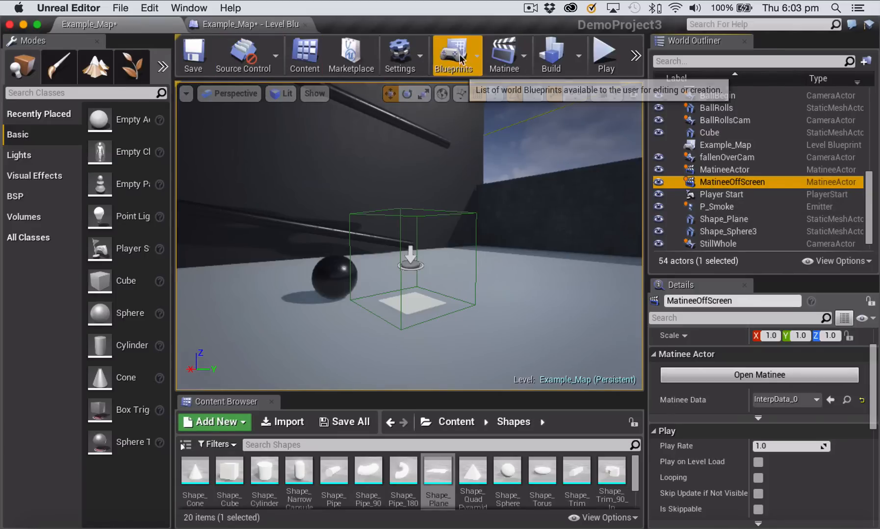
pyautogui.click(456, 55)
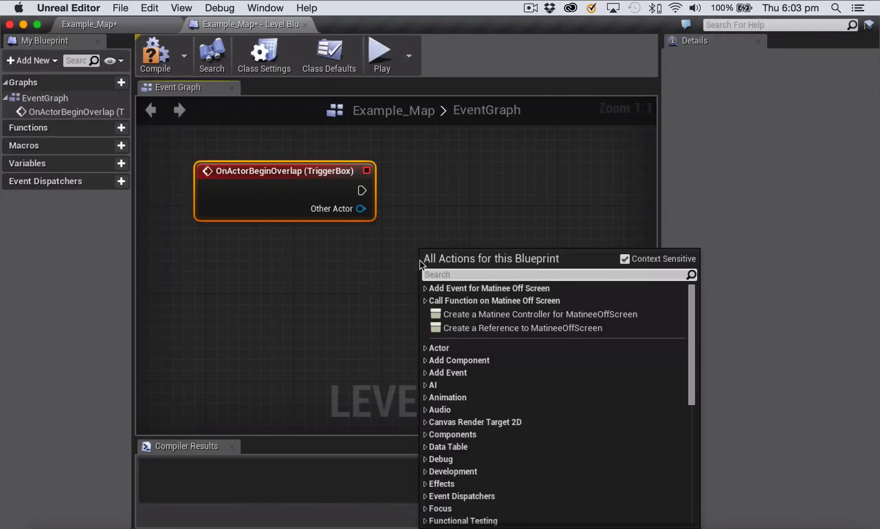
# Add a Cinematic Play call targeting MatineeOffScreen and position its reference node below.
pyautogui.write('pi')
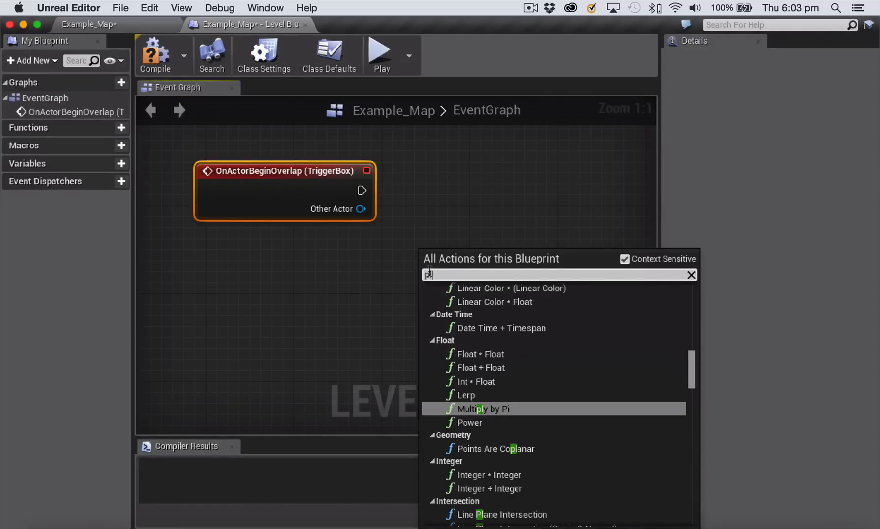
pyautogui.write('play')
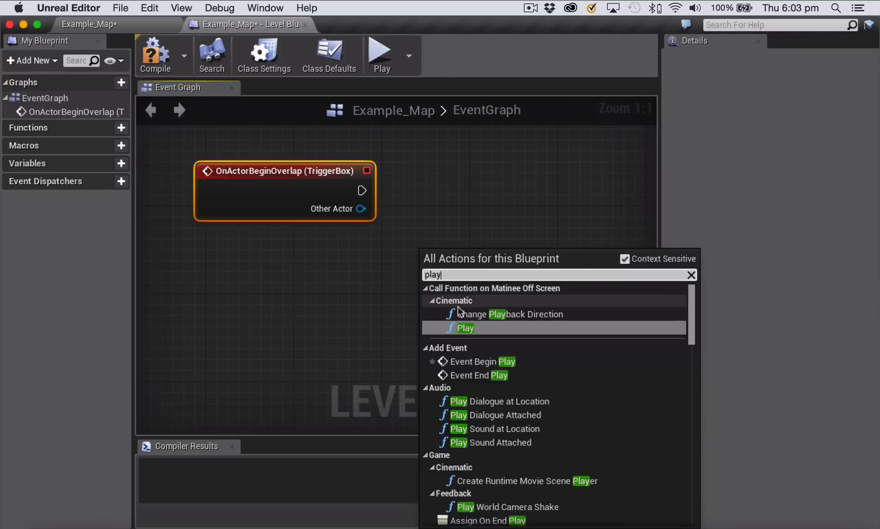
pyautogui.moveTo(464, 328)
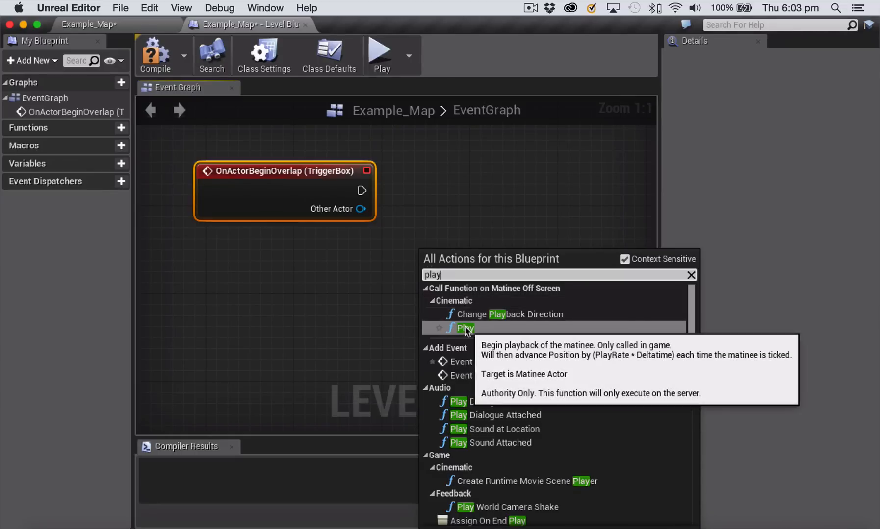
pyautogui.click(464, 328)
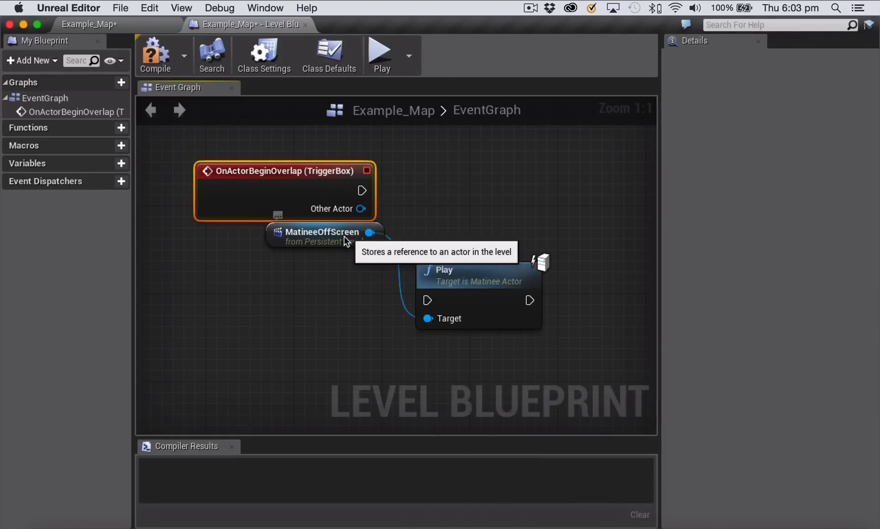
pyautogui.moveTo(319, 232); pyautogui.dragTo(286, 272)
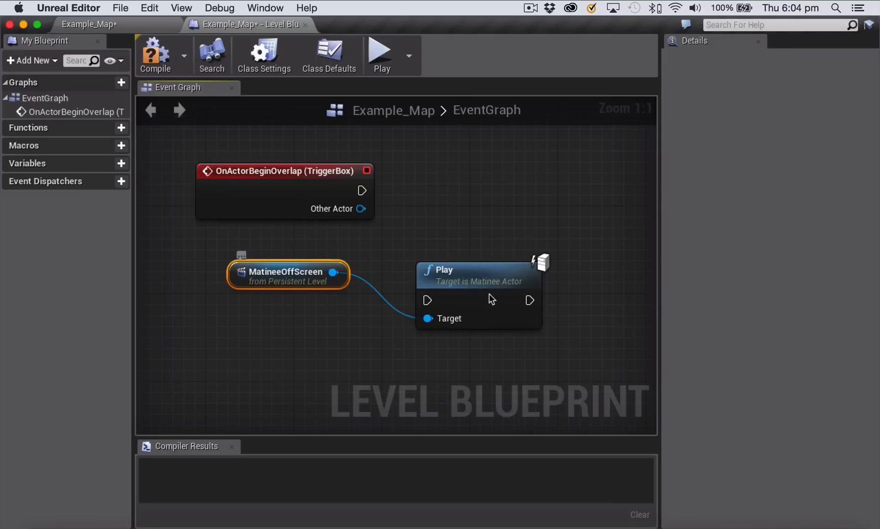
pyautogui.moveTo(264, 274)
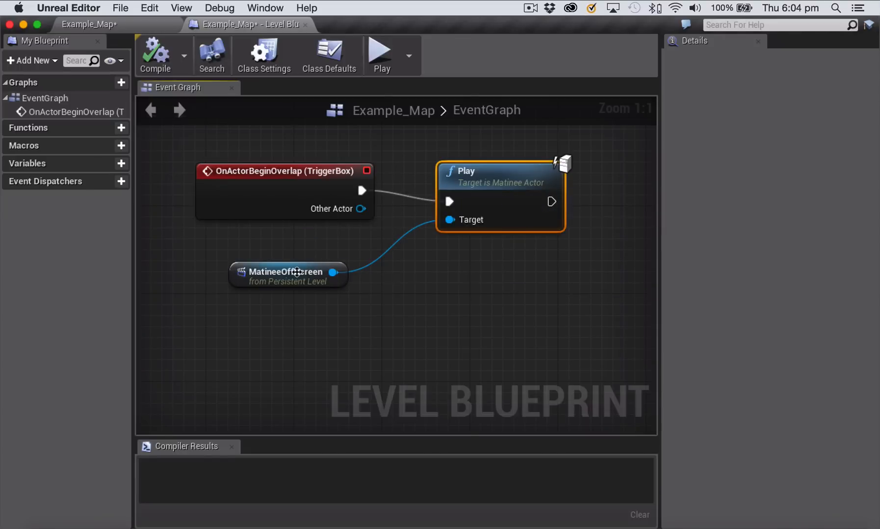
pyautogui.moveTo(484, 200)
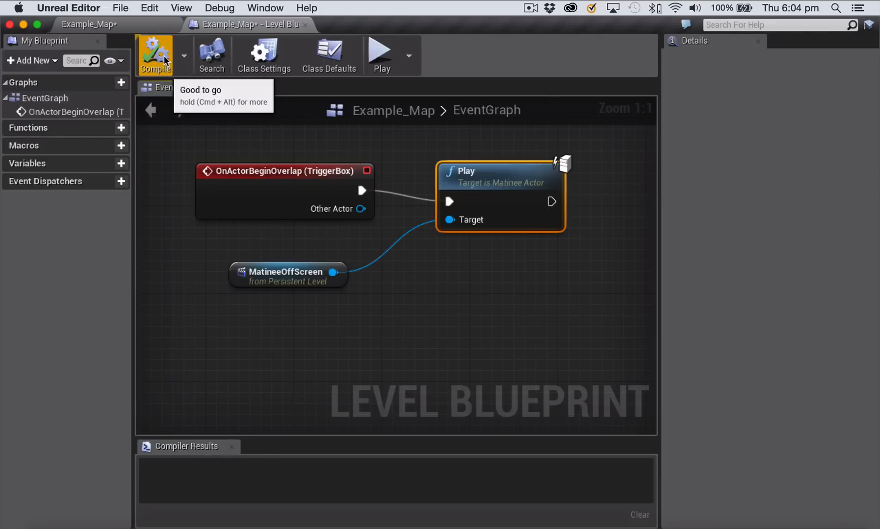
# Compile the Level Blueprint, play-test the level, then stop the session.
pyautogui.click(155, 55)
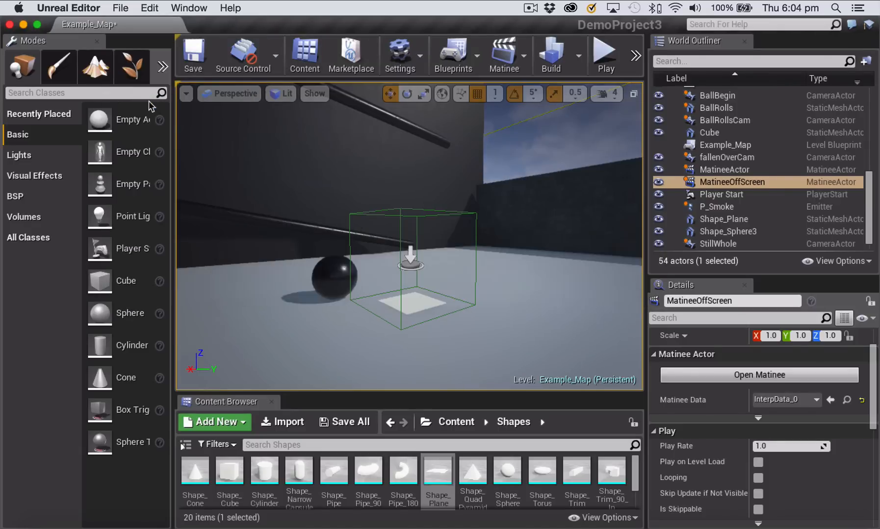
pyautogui.moveTo(604, 53)
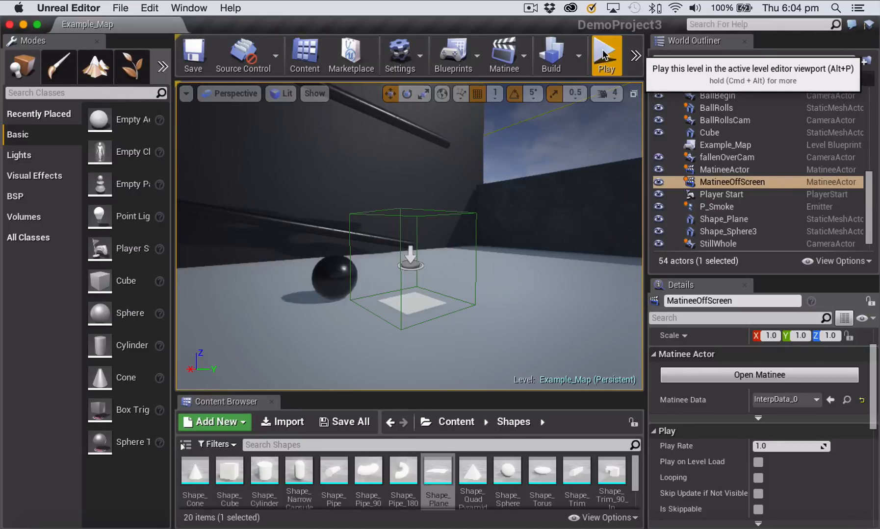
pyautogui.click(606, 55)
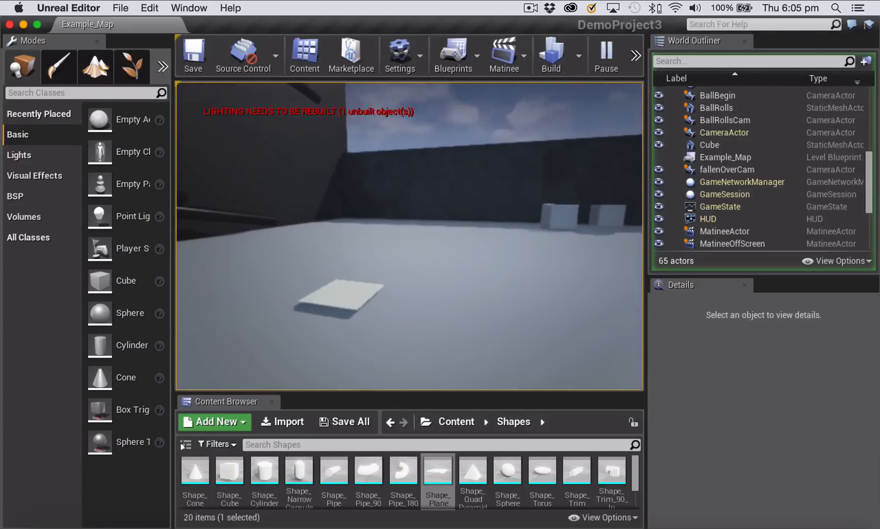
pyautogui.click(731, 181)
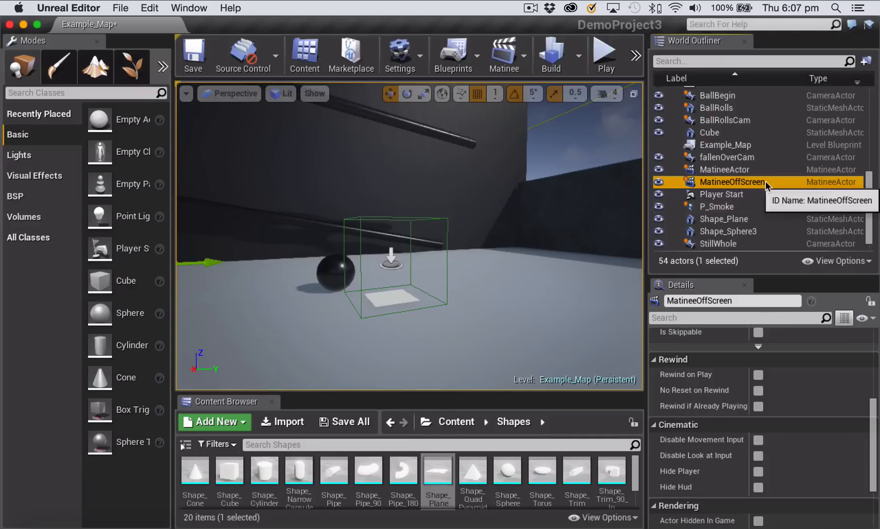
pyautogui.moveTo(754, 191)
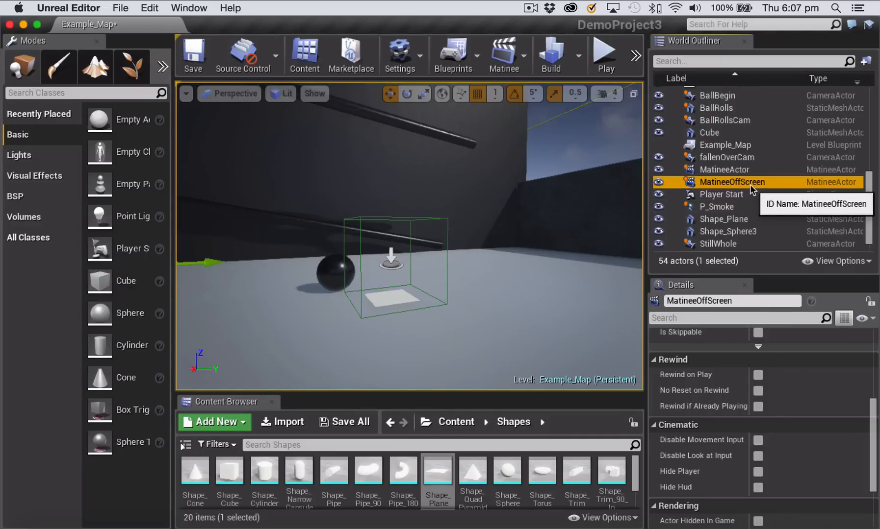
pyautogui.moveTo(756, 190)
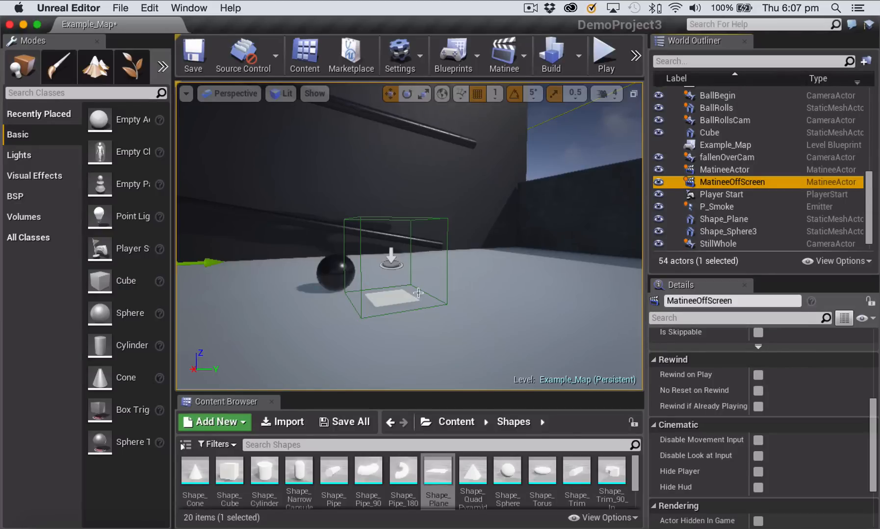
pyautogui.moveTo(749, 389)
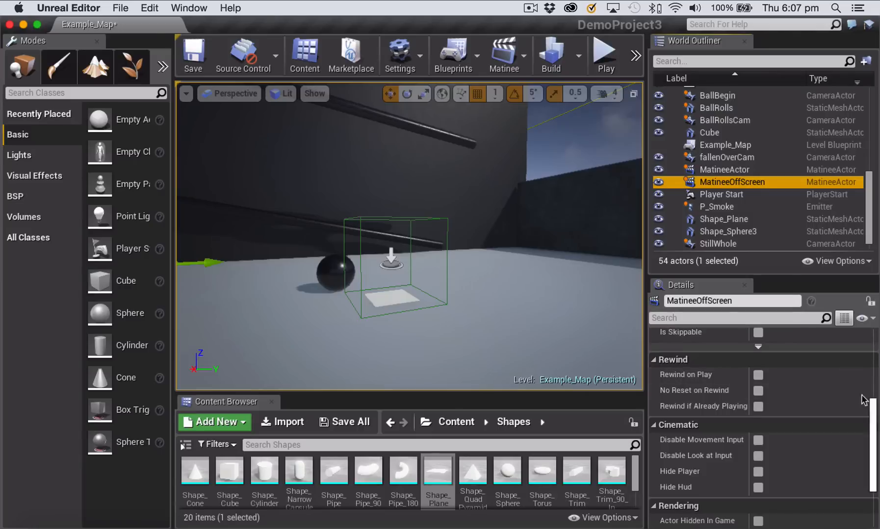
# Scroll MatineeOffScreen's Details panel down to the Rewind section and back.
pyautogui.scroll(-3)
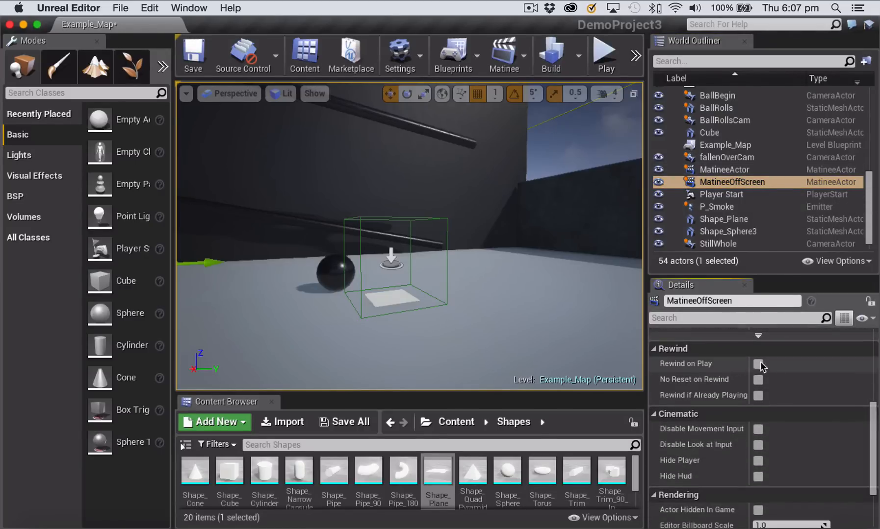
pyautogui.moveTo(758, 364)
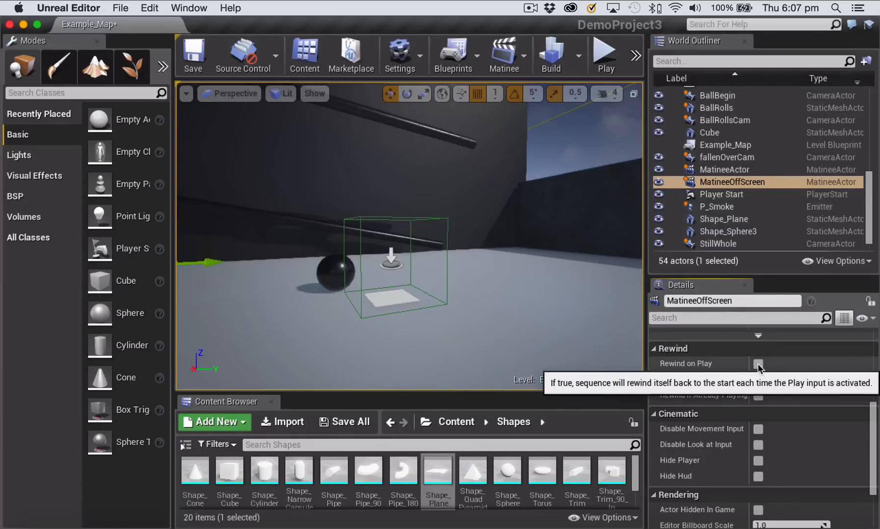
pyautogui.moveTo(408, 289)
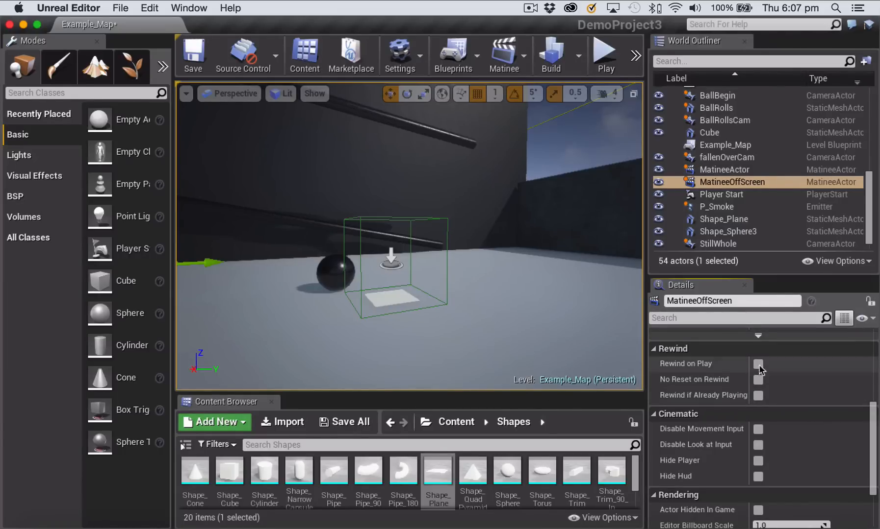
pyautogui.moveTo(758, 363)
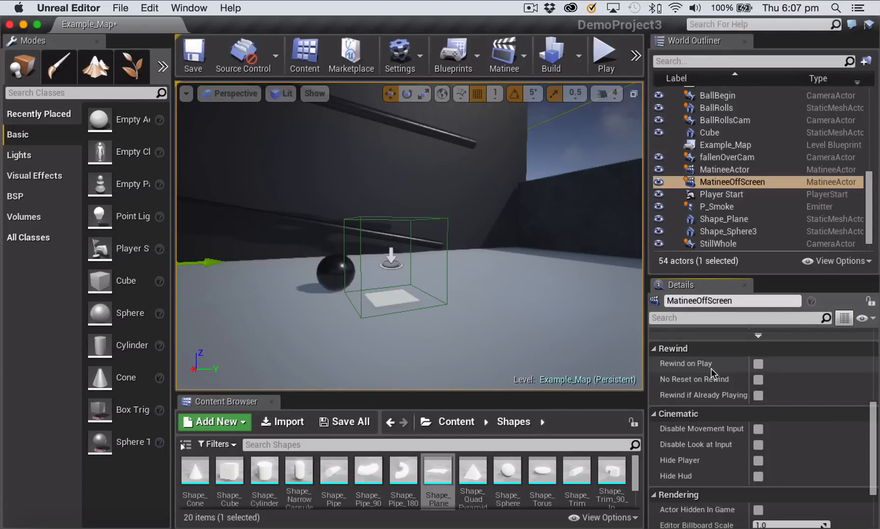
pyautogui.moveTo(758, 367)
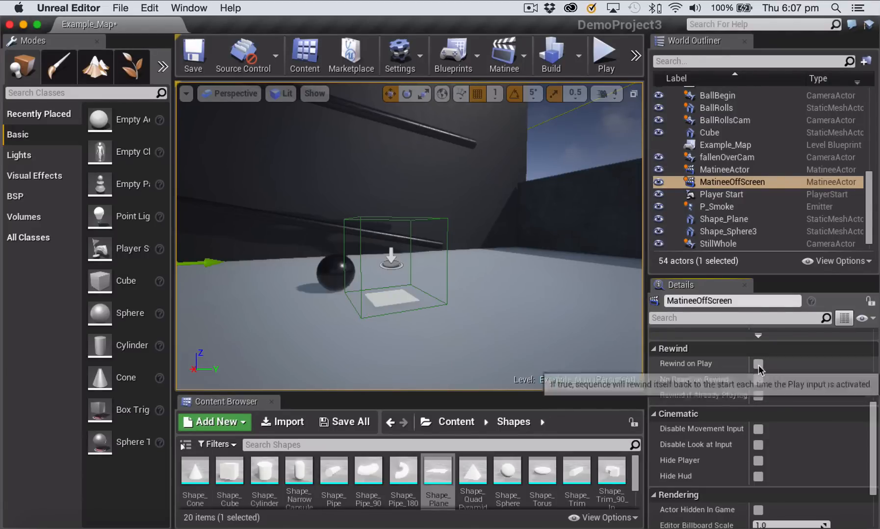
pyautogui.scroll(3)
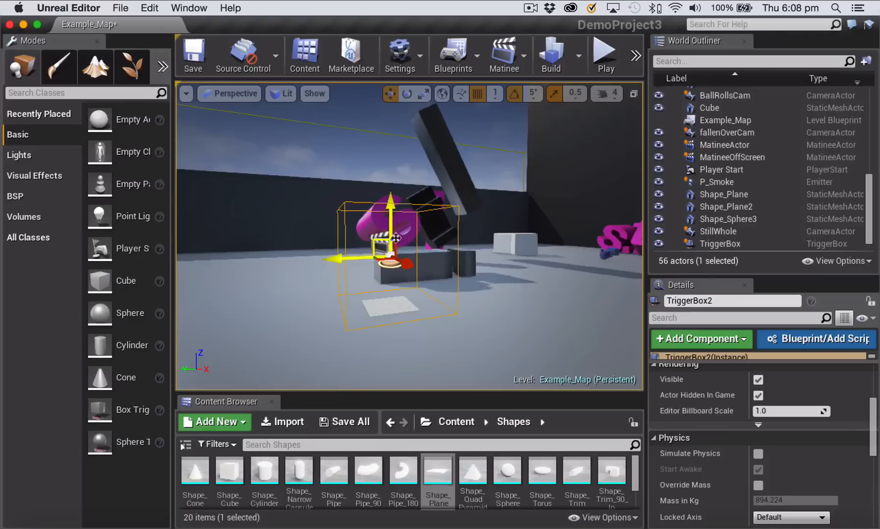
# Enable Rewind on Play for MatineeActor and review its FallOver and letter movement tracks.
pyautogui.click(724, 145)
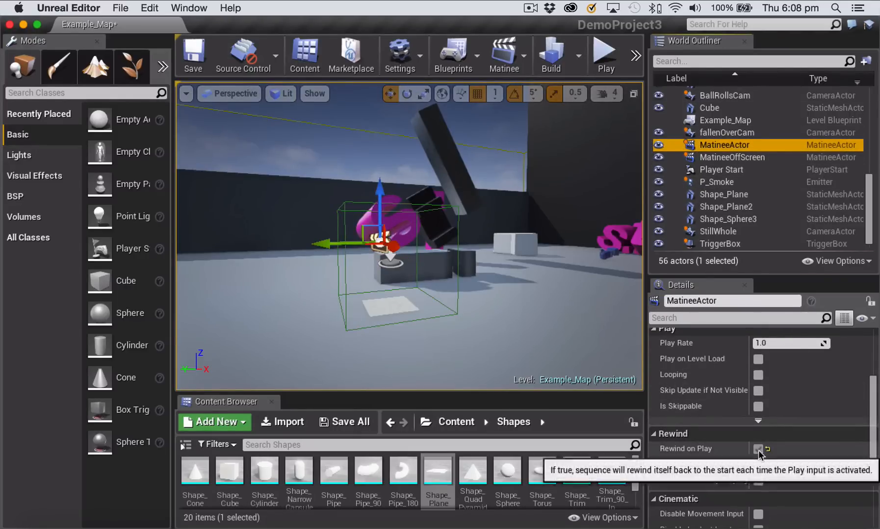
pyautogui.click(758, 449)
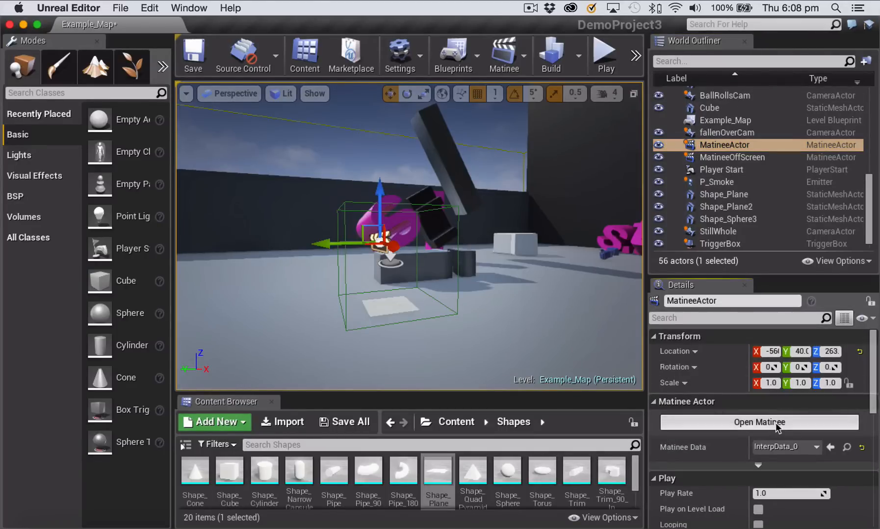
pyautogui.click(758, 423)
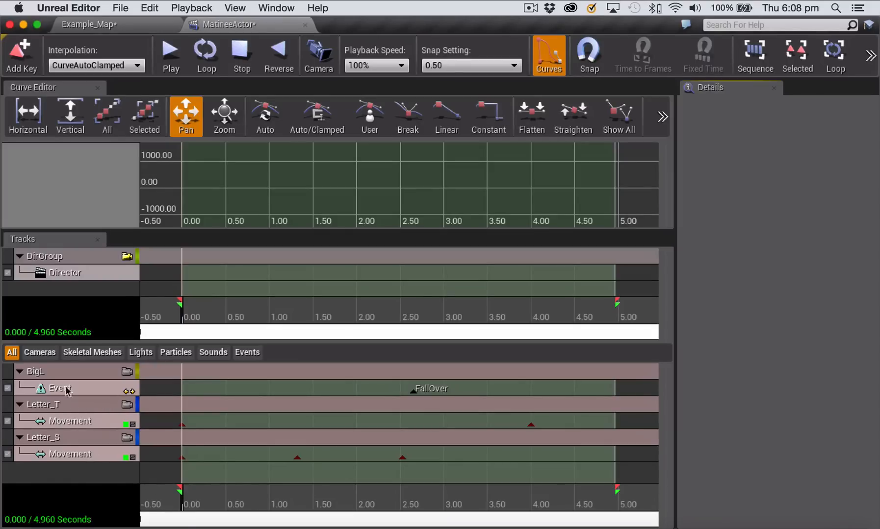
pyautogui.moveTo(113, 285)
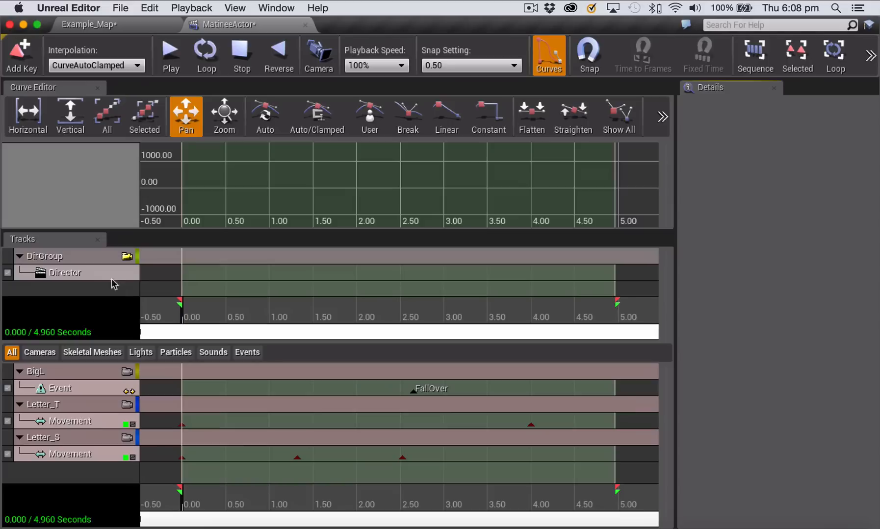
pyautogui.moveTo(214, 280)
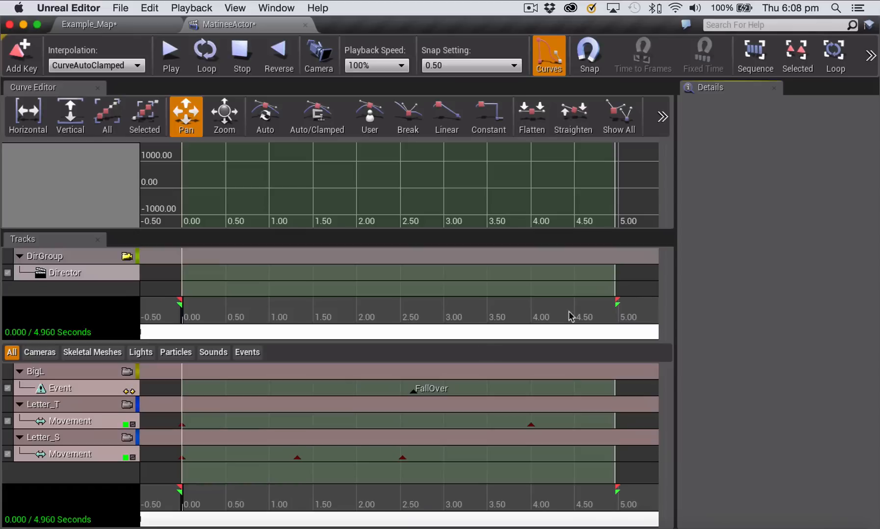
pyautogui.moveTo(80, 419)
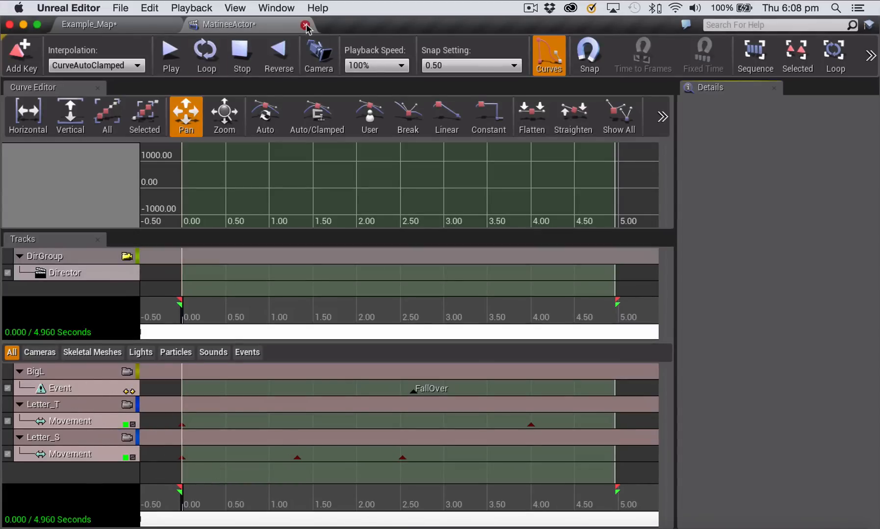
pyautogui.click(305, 24)
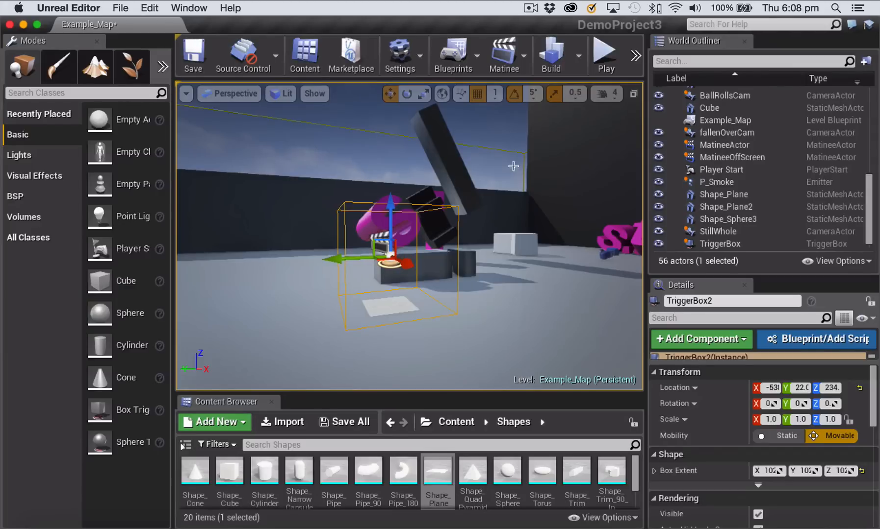
pyautogui.moveTo(455, 54)
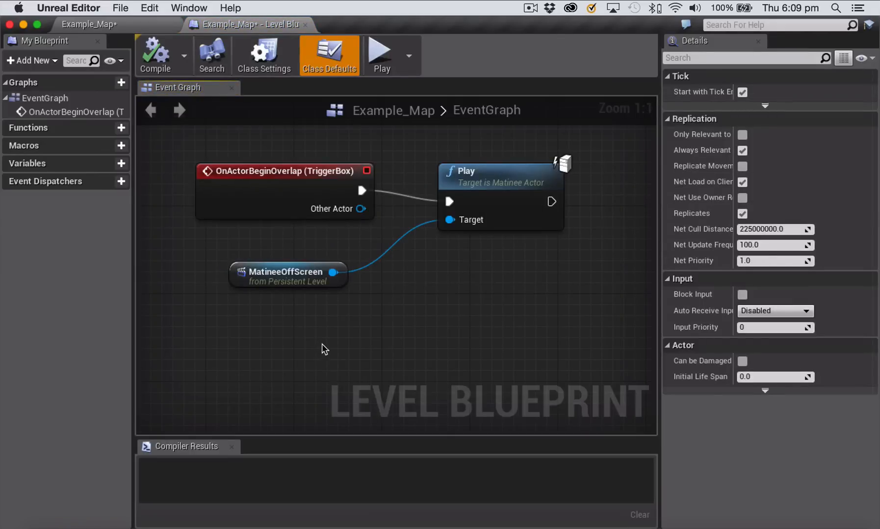
# Add an OnActorBeginOverlap collision event for TriggerBox2 in the Level Blueprint graph.
pyautogui.rightClick(323, 348)
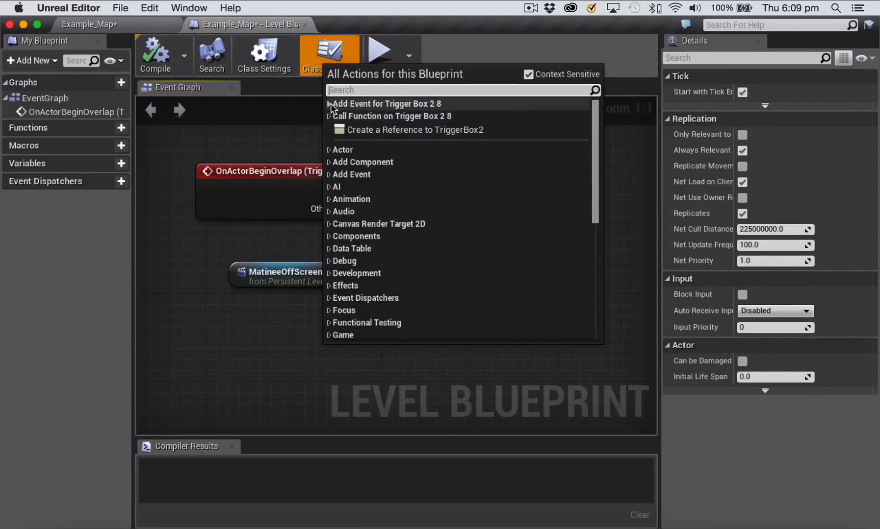
pyautogui.click(330, 104)
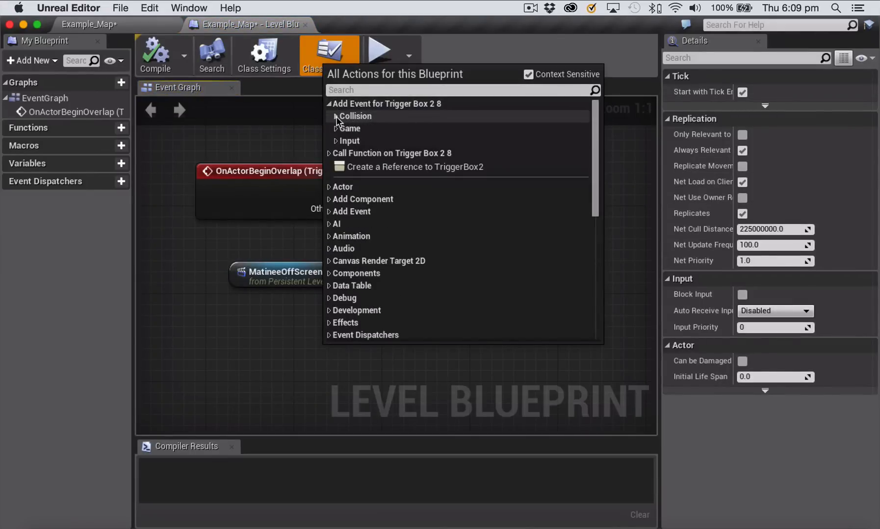
pyautogui.click(355, 116)
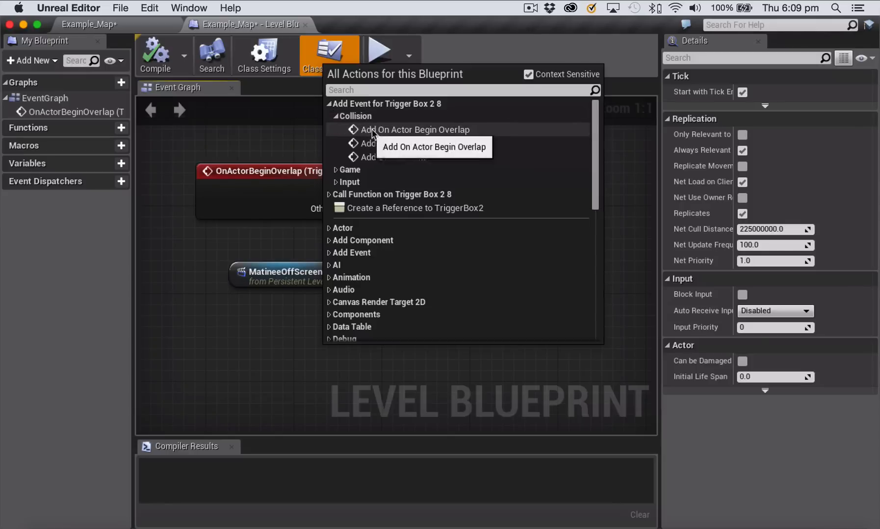
pyautogui.click(419, 130)
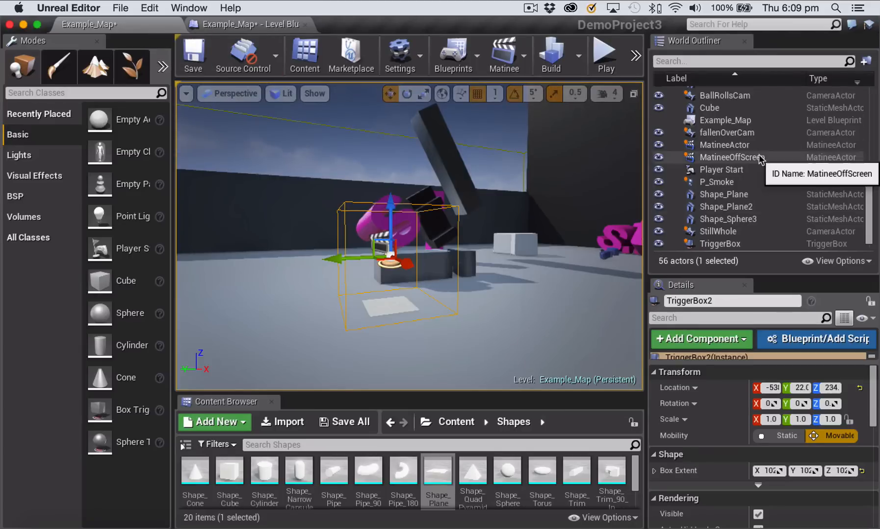
# Wire TriggerBox2's begin-overlap event to a Play node targeting MatineeActor and compile the blueprint.
pyautogui.click(725, 144)
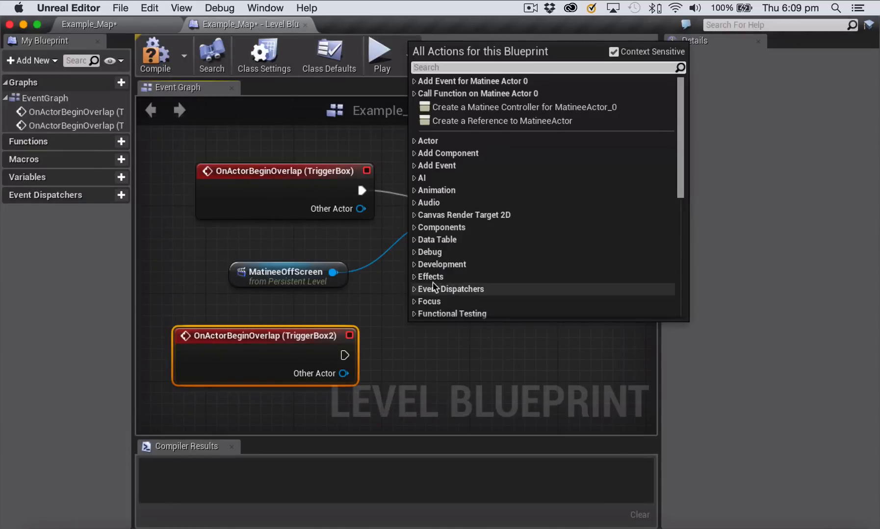
pyautogui.write('play')
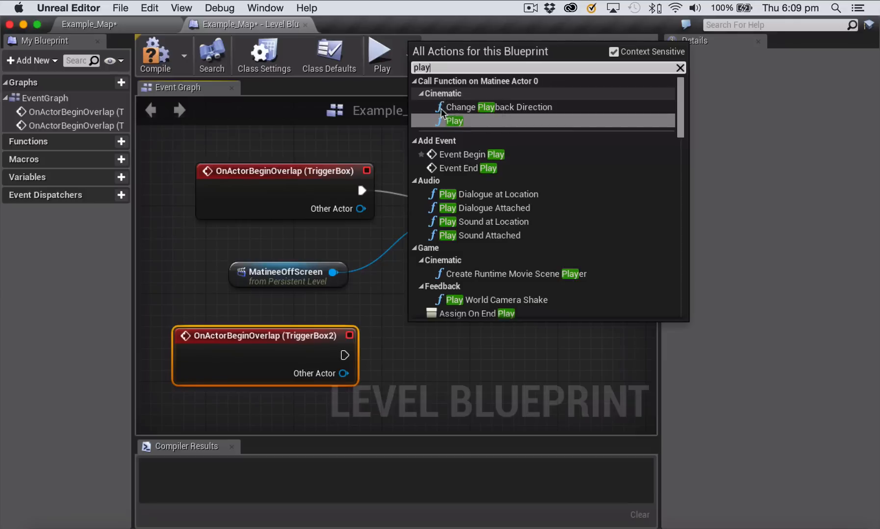
pyautogui.click(453, 121)
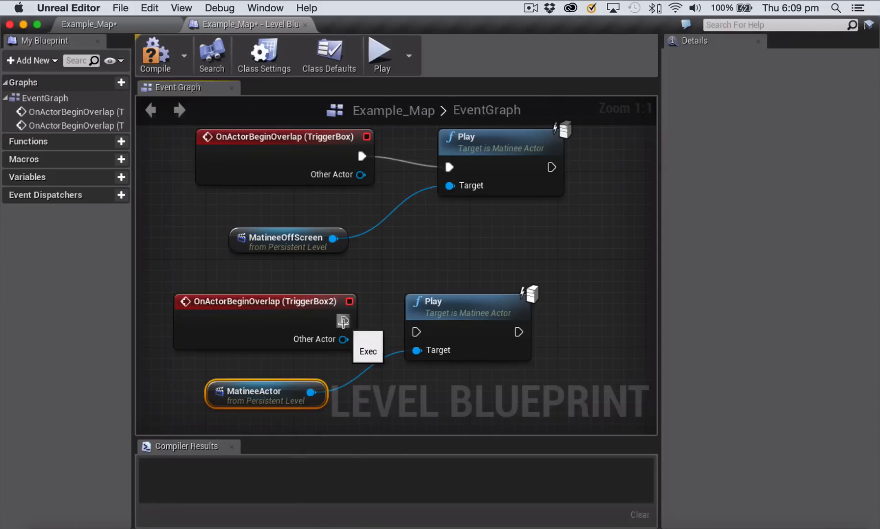
pyautogui.moveTo(344, 322); pyautogui.dragTo(417, 332)
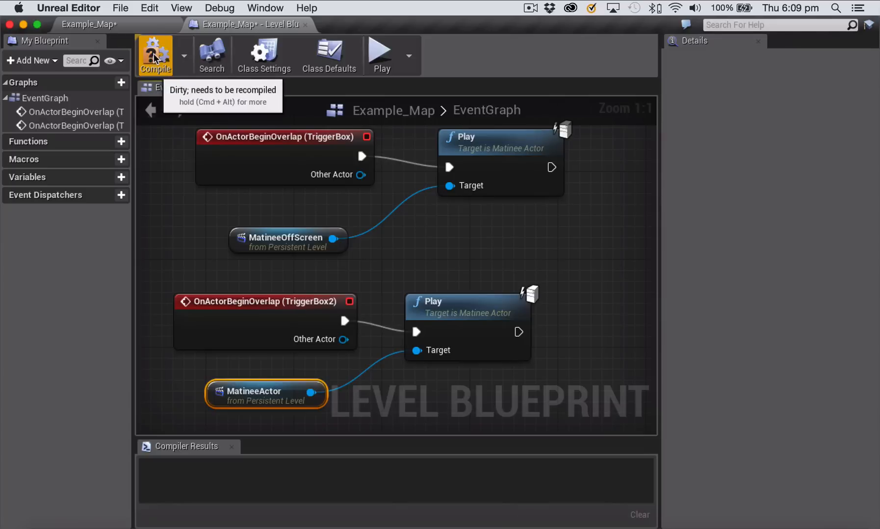
pyautogui.click(155, 55)
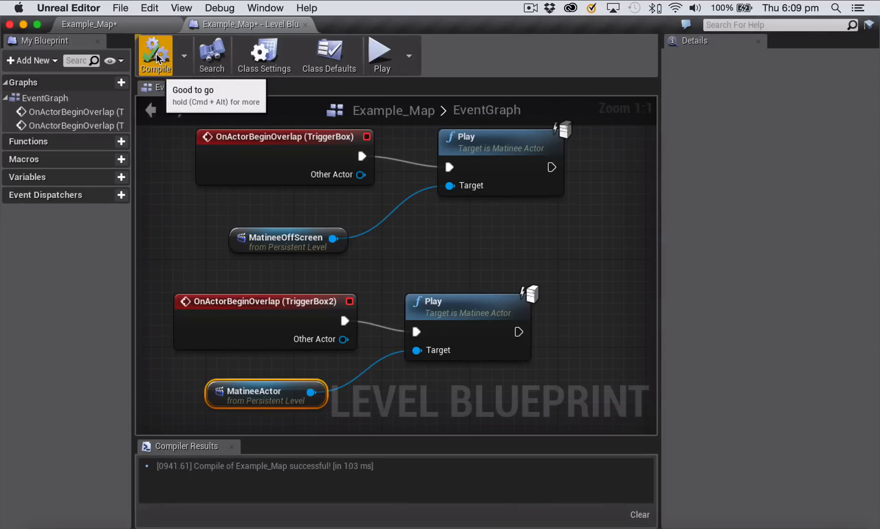
pyautogui.moveTo(306, 24)
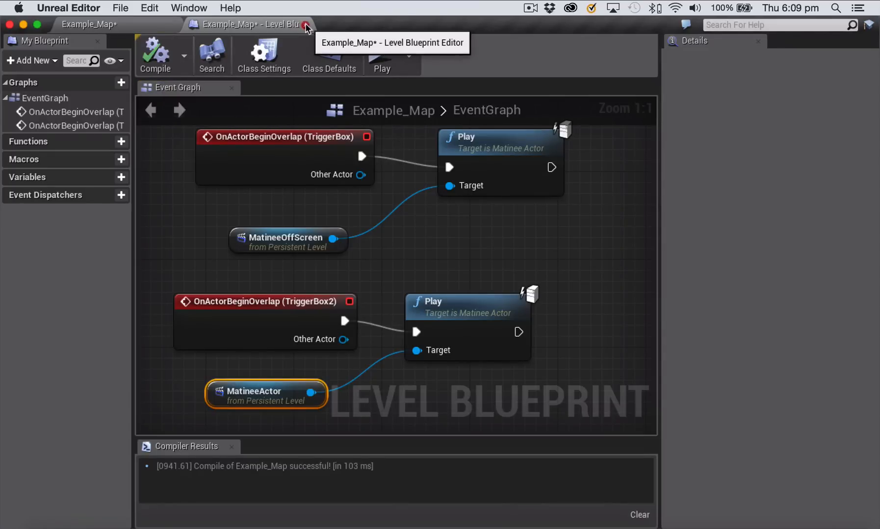
# Leave the Level Blueprint and launch a play-test session of the level.
pyautogui.click(120, 8)
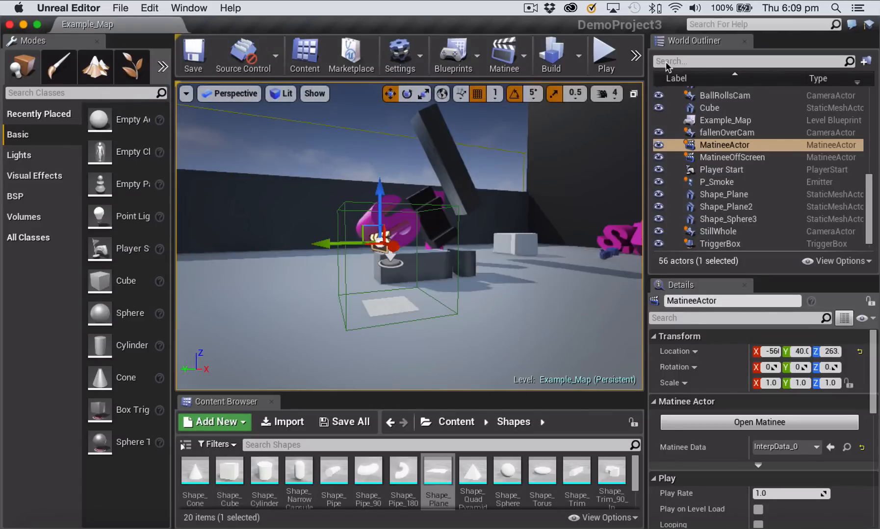
pyautogui.click(605, 55)
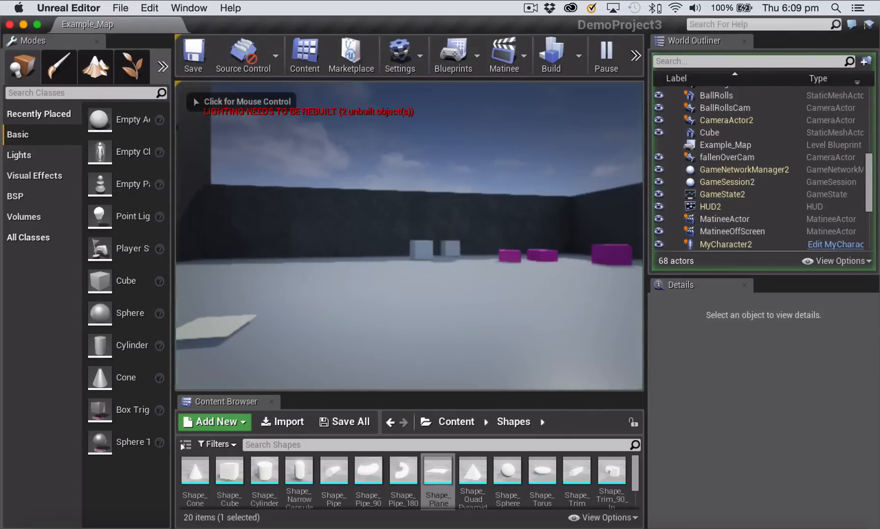